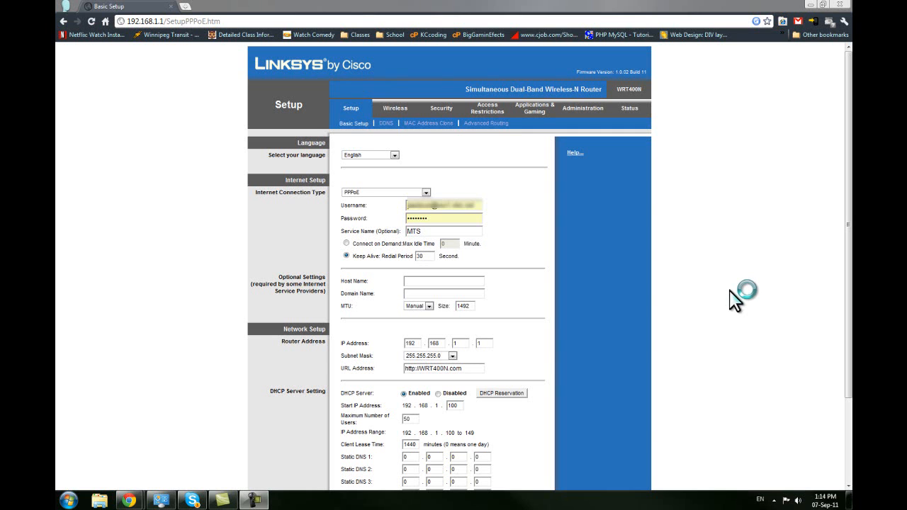
pyautogui.moveTo(537, 212)
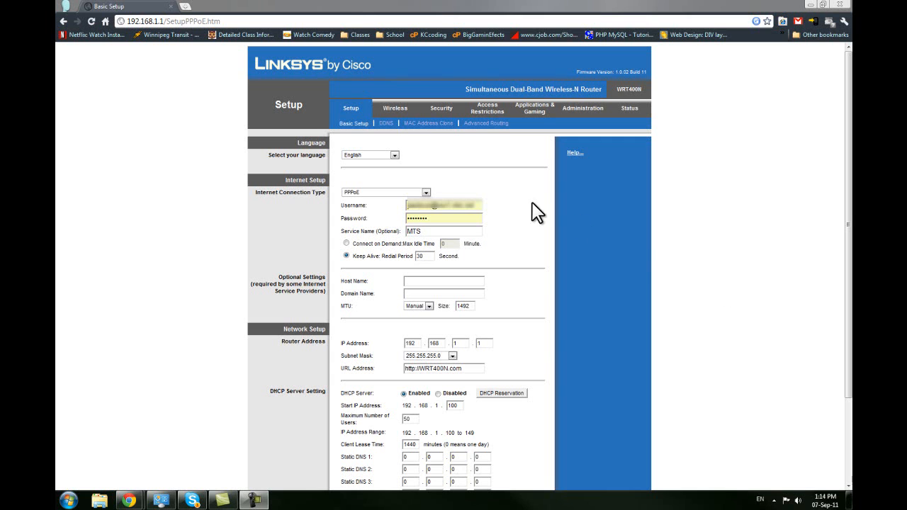
pyautogui.moveTo(538, 367)
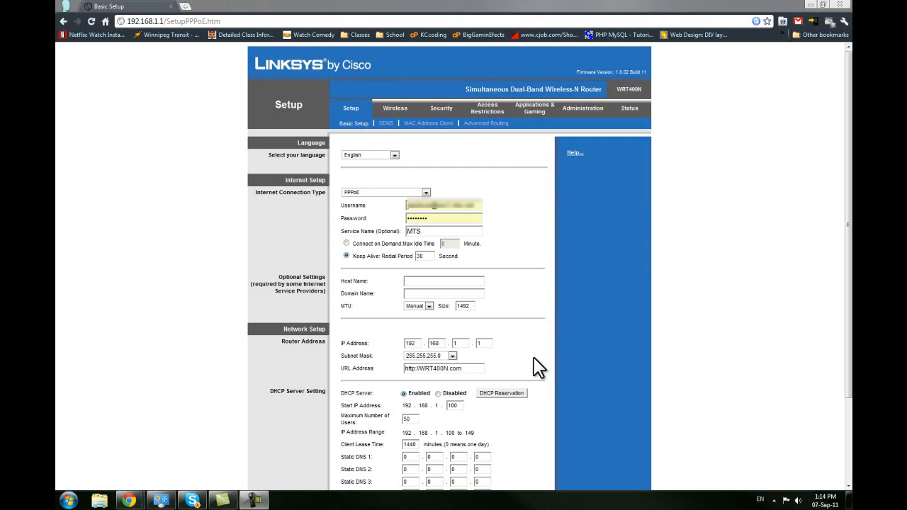
pyautogui.moveTo(317, 391)
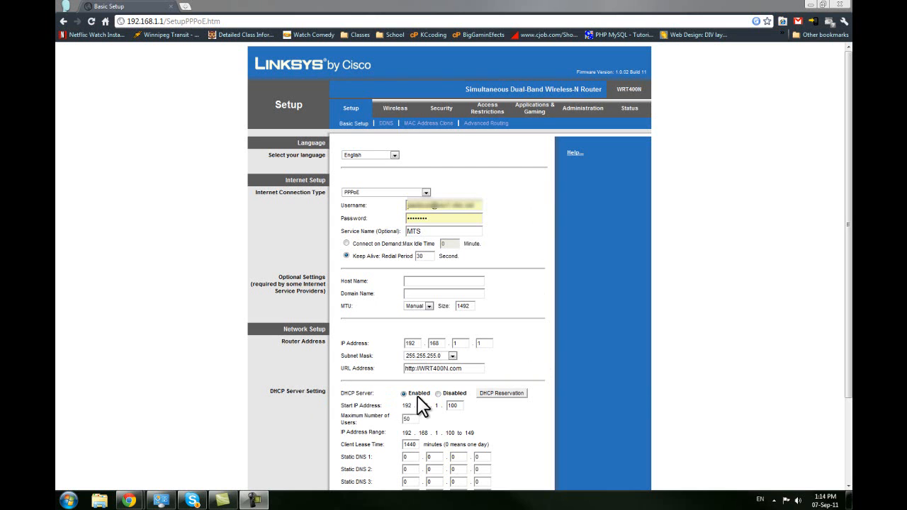
pyautogui.moveTo(503, 404)
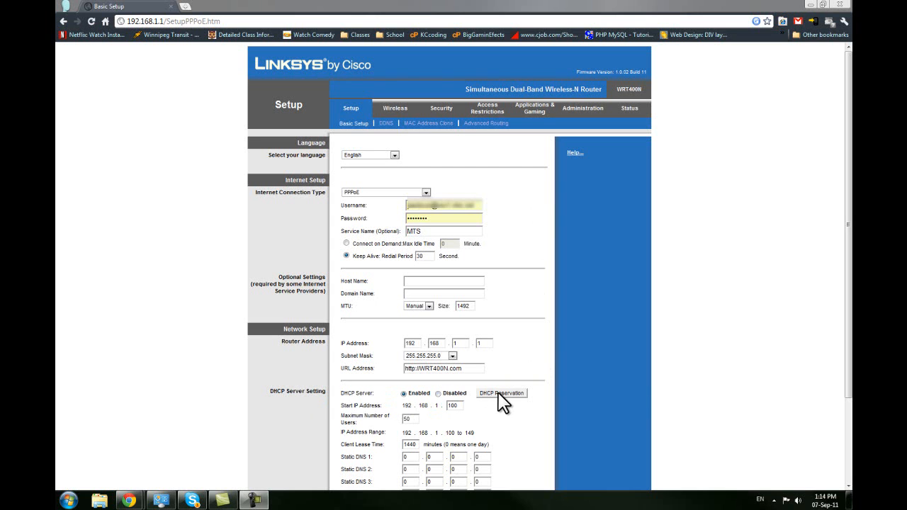
# - Show the DHCP Reservation table and select the FORSYTH-LAPTOP client entry
pyautogui.click(502, 393)
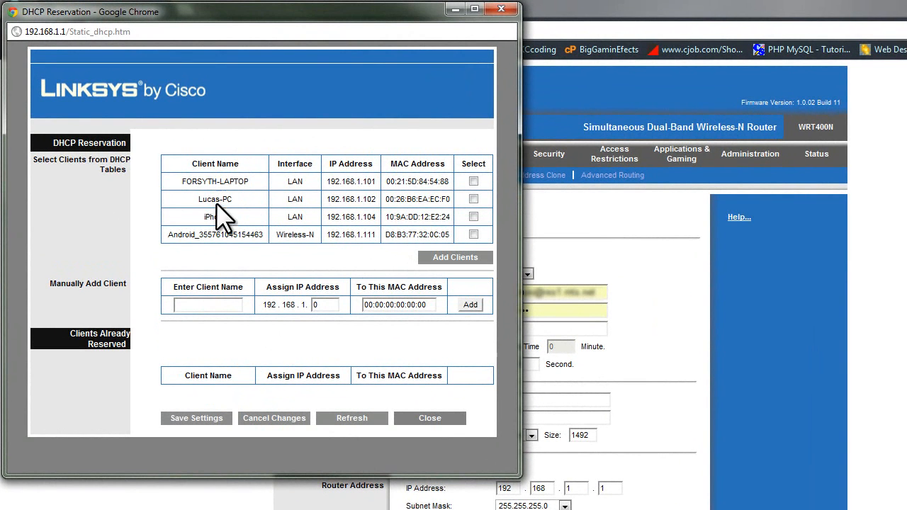
pyautogui.moveTo(229, 238)
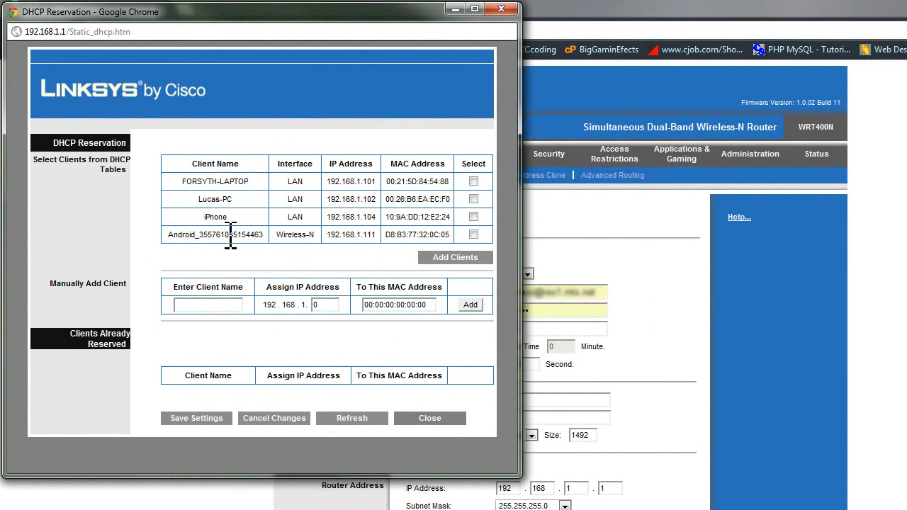
pyautogui.moveTo(383, 212)
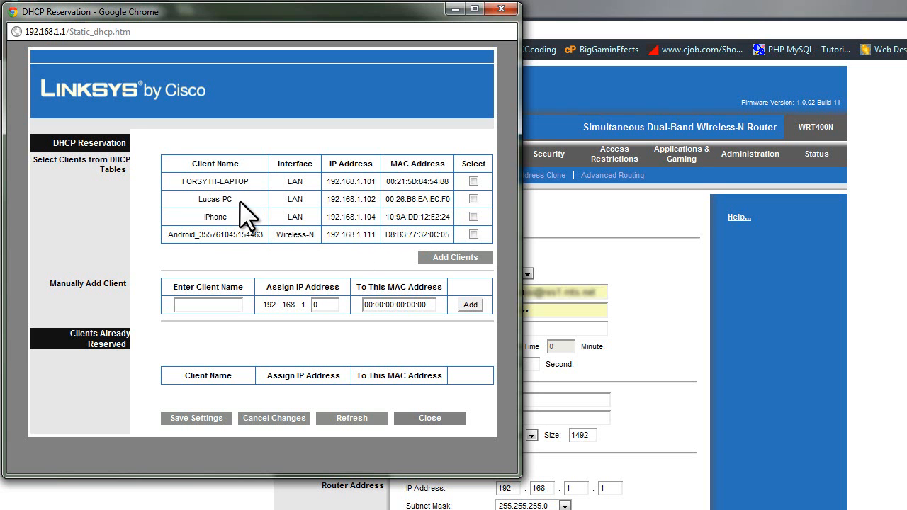
pyautogui.moveTo(224, 199)
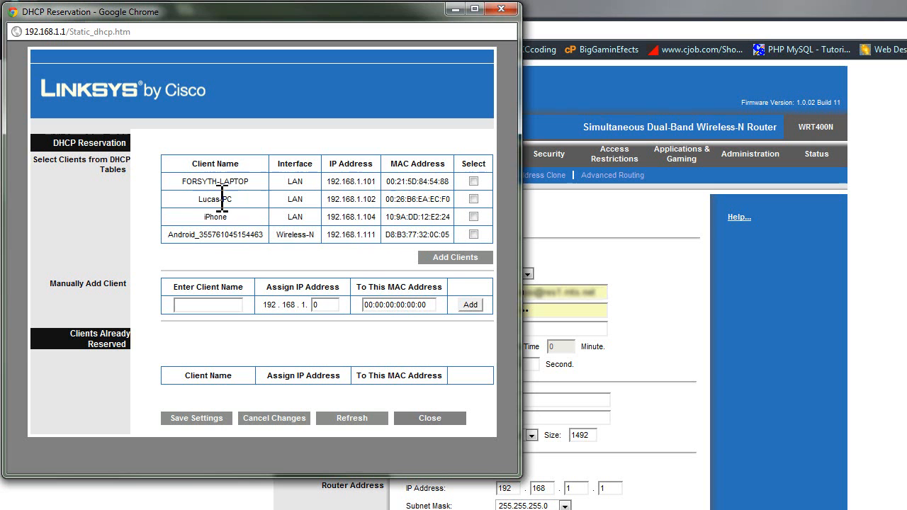
pyautogui.doubleClick(214, 182)
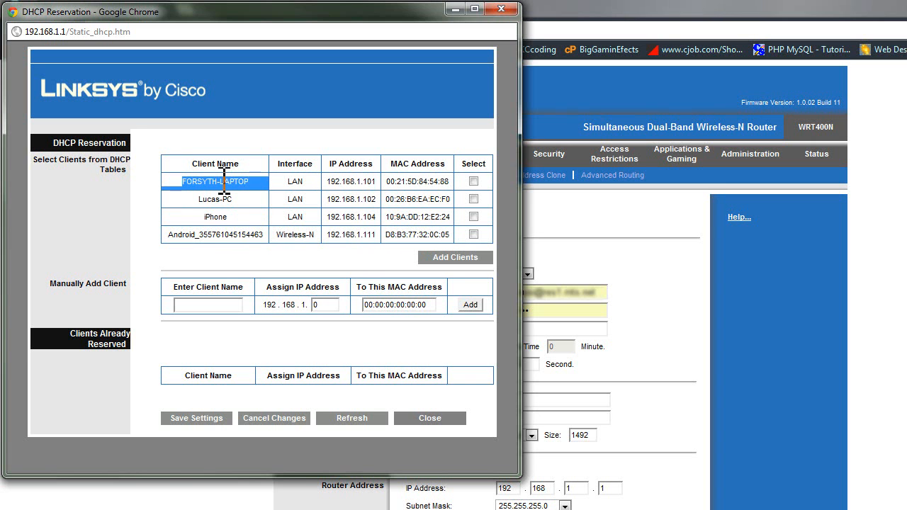
pyautogui.moveTo(225, 202)
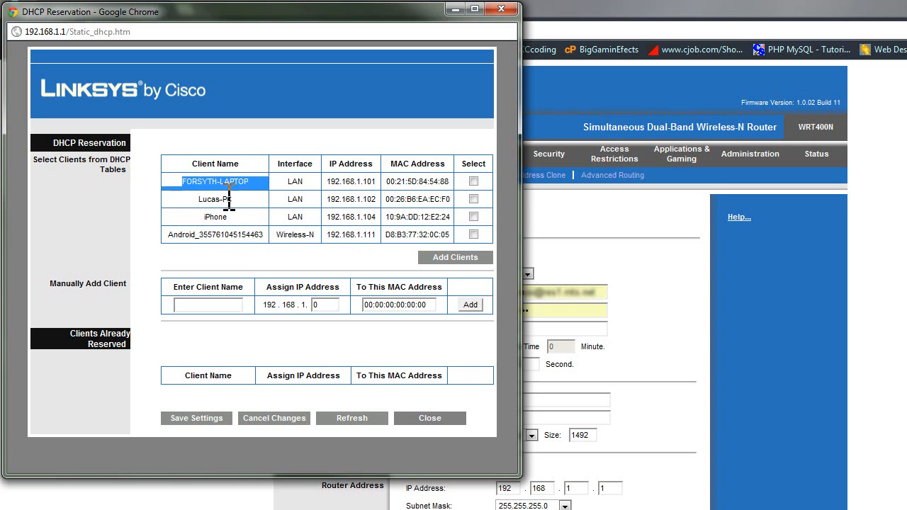
pyautogui.click(215, 216)
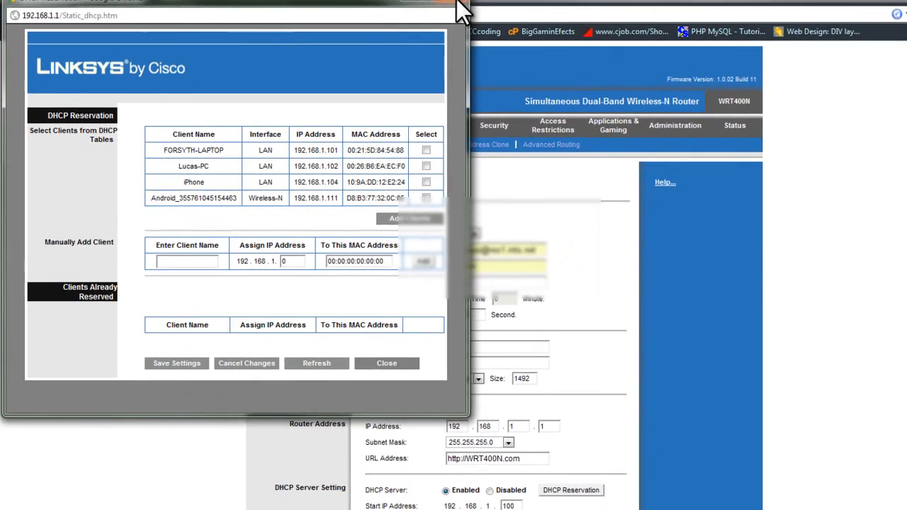
# - Close DHCP Reservation, return to Basic Setup and show the Windows log off and restart choices
pyautogui.click(386, 362)
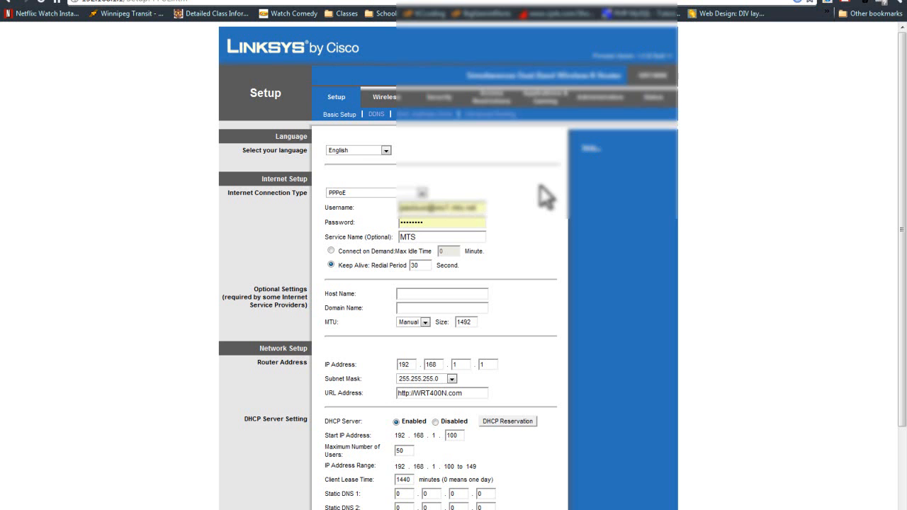
pyautogui.click(21, 489)
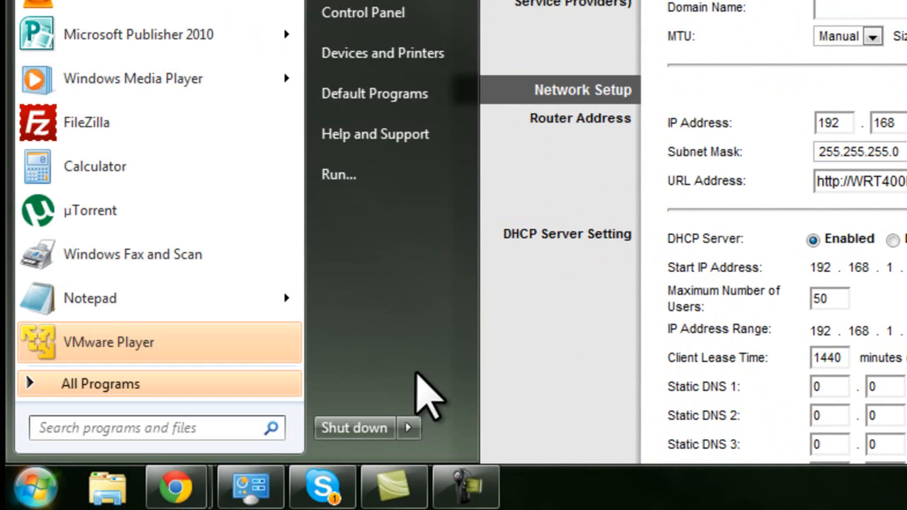
pyautogui.click(408, 428)
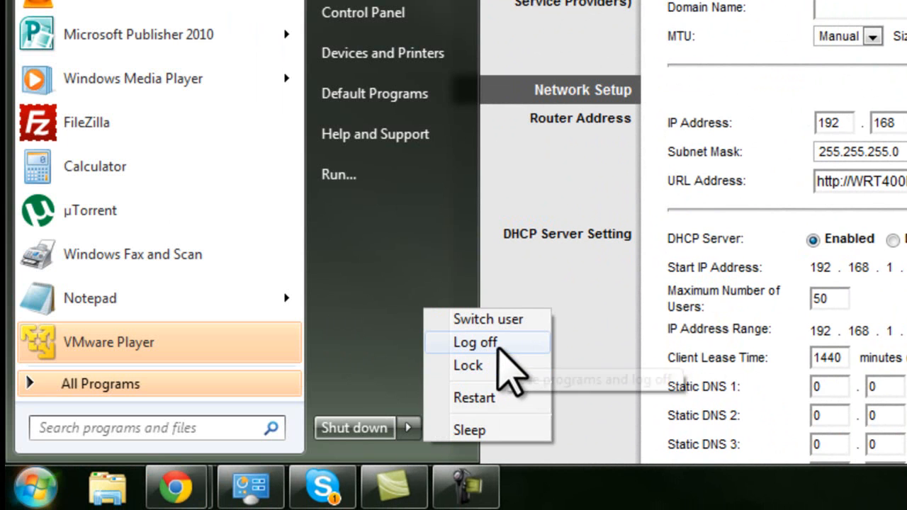